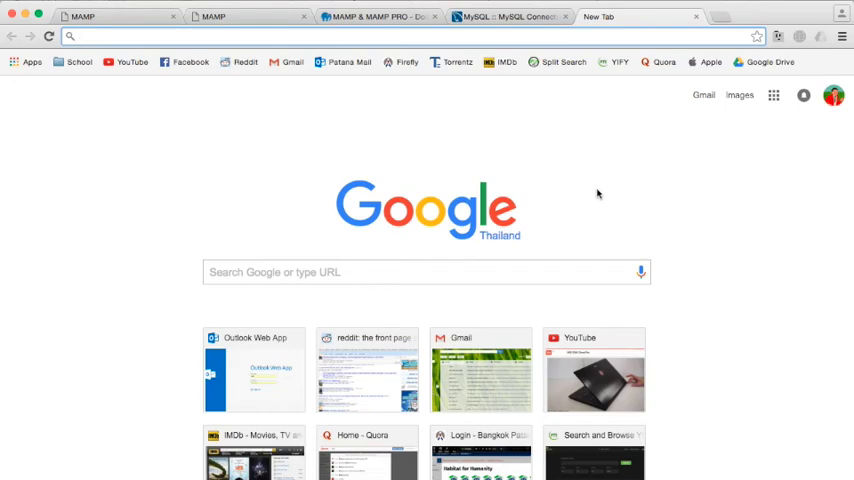
Step: Switch to the MAMP downloads page and compare the Mac OS X and Windows packages
click(368, 16)
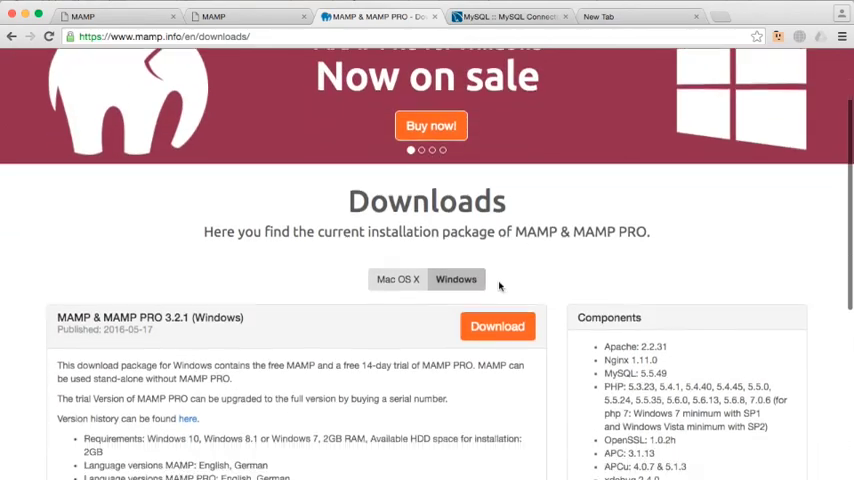
scroll(down, 3)
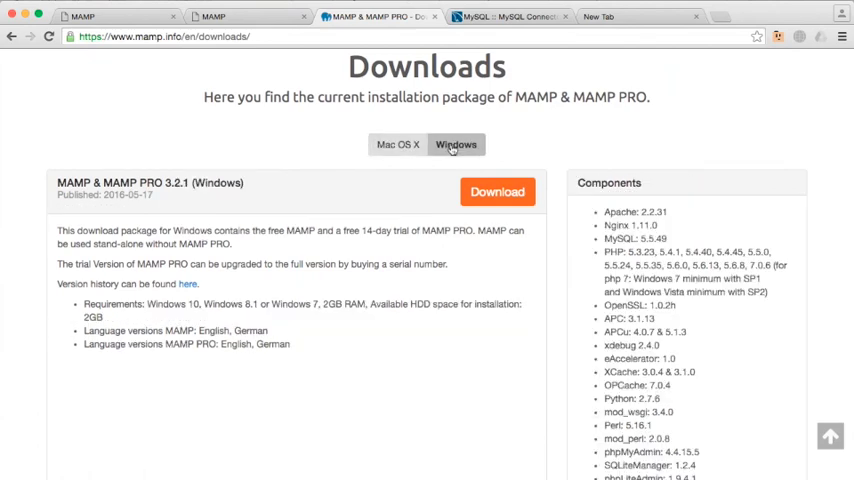
click(399, 144)
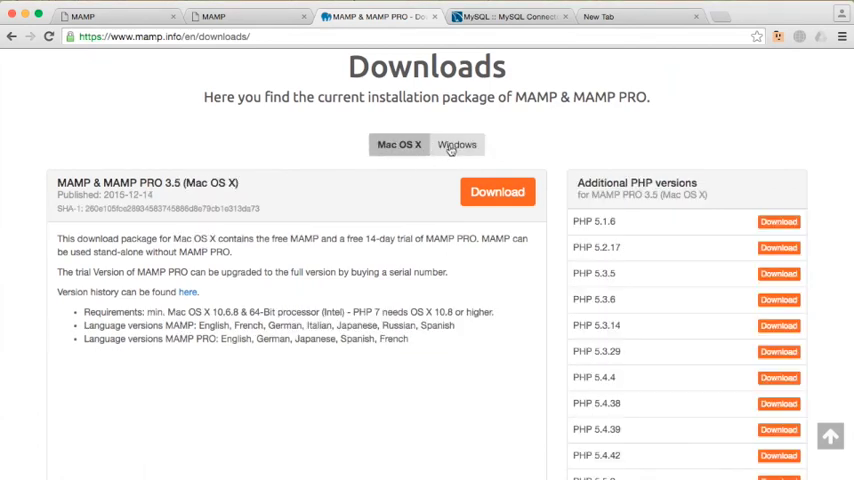
click(456, 144)
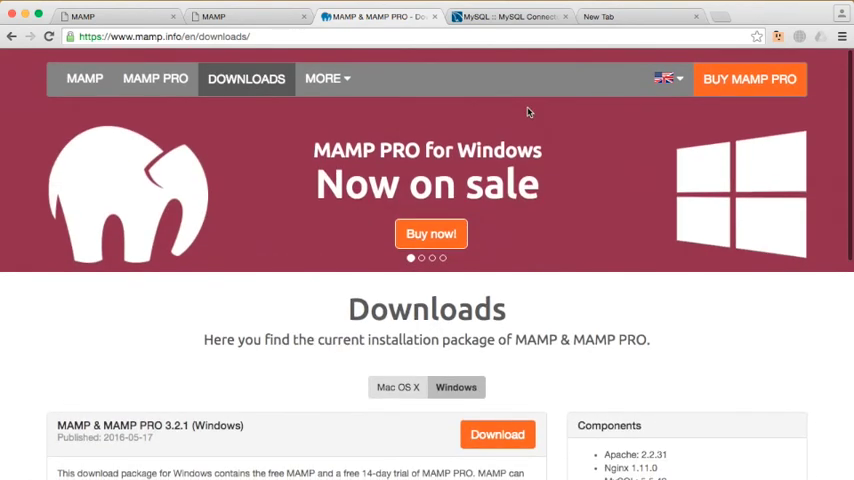
mouse_move(521, 332)
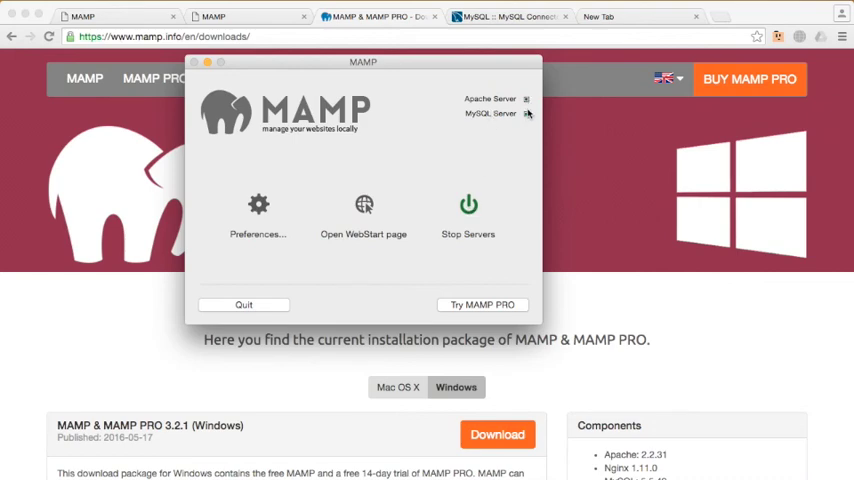
mouse_move(526, 120)
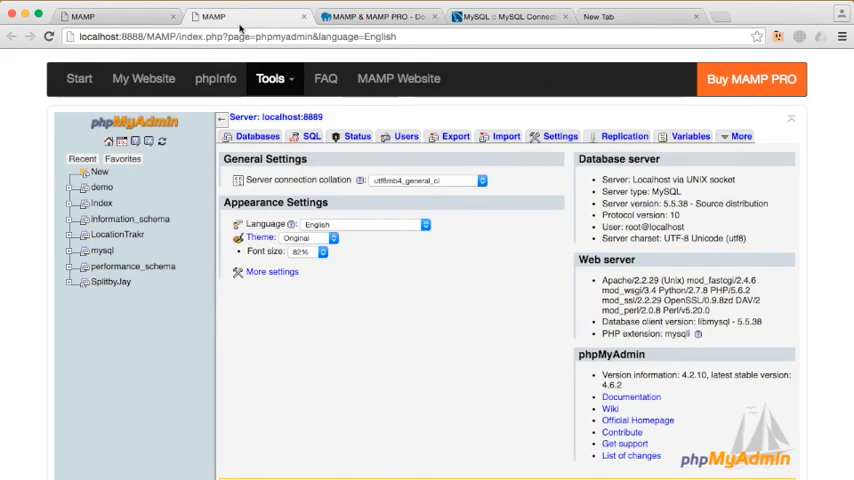
Step: Switch to the MAMP start page tab at localhost:8888
click(53, 79)
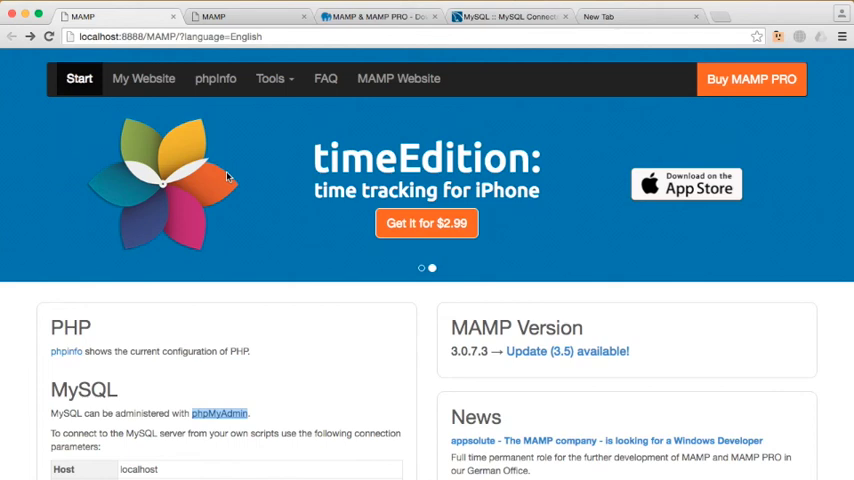
mouse_move(341, 342)
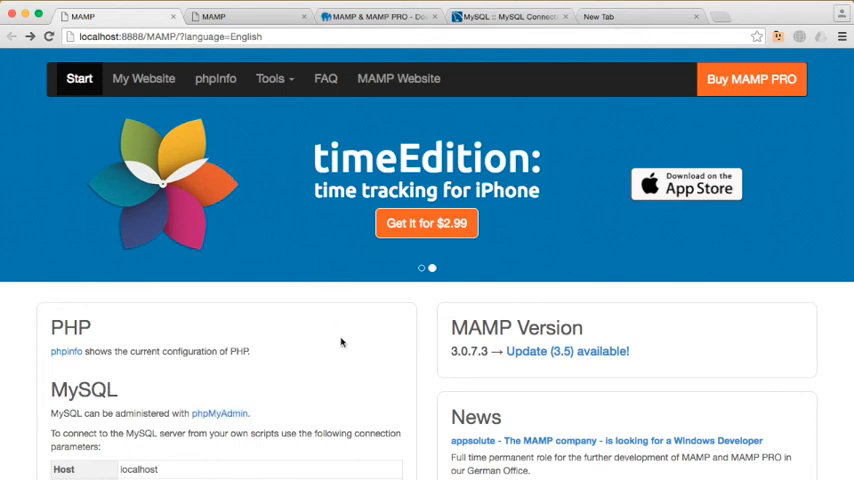
mouse_move(493, 63)
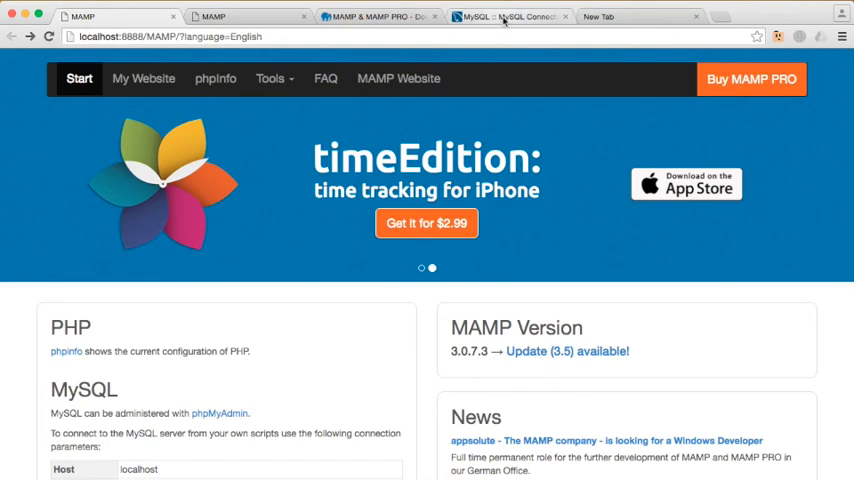
mouse_move(502, 17)
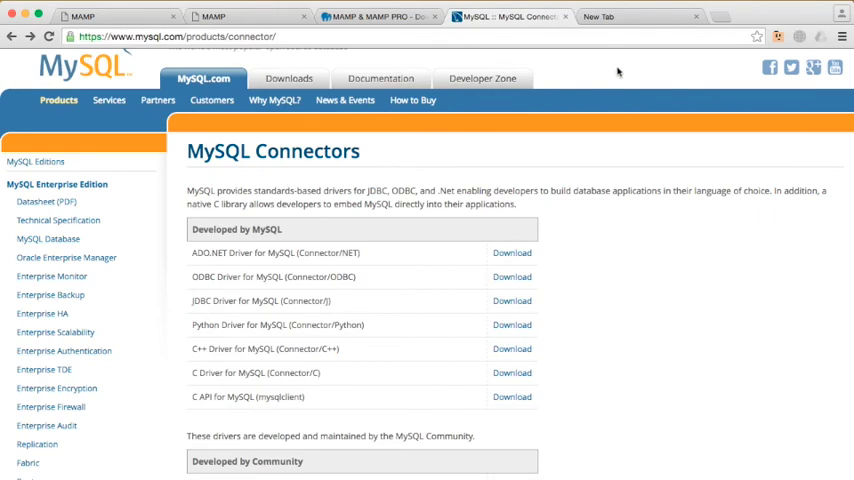
mouse_move(627, 113)
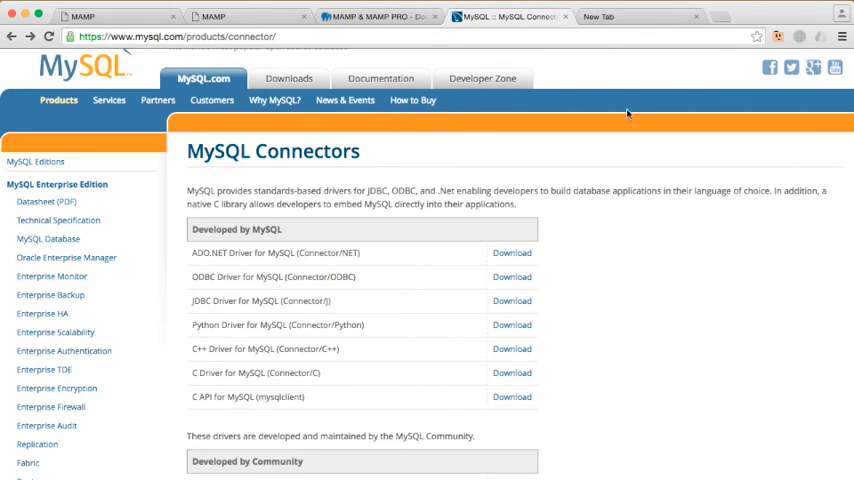
Step: Download the JDBC Driver for MySQL (Connector/J) from the MySQL Connectors page
scroll(up, 3)
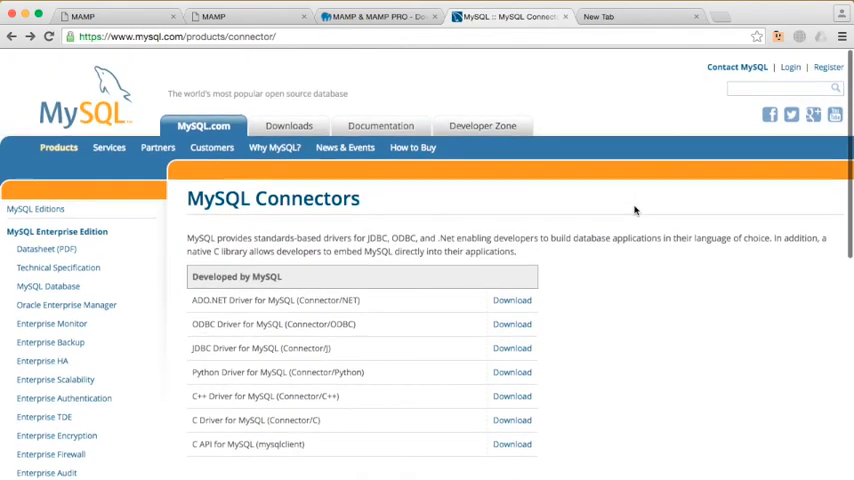
scroll(down, 3)
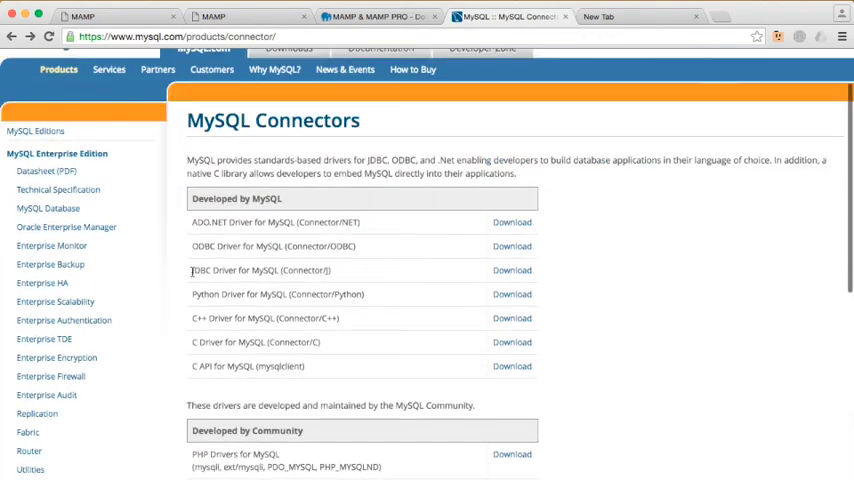
mouse_move(511, 274)
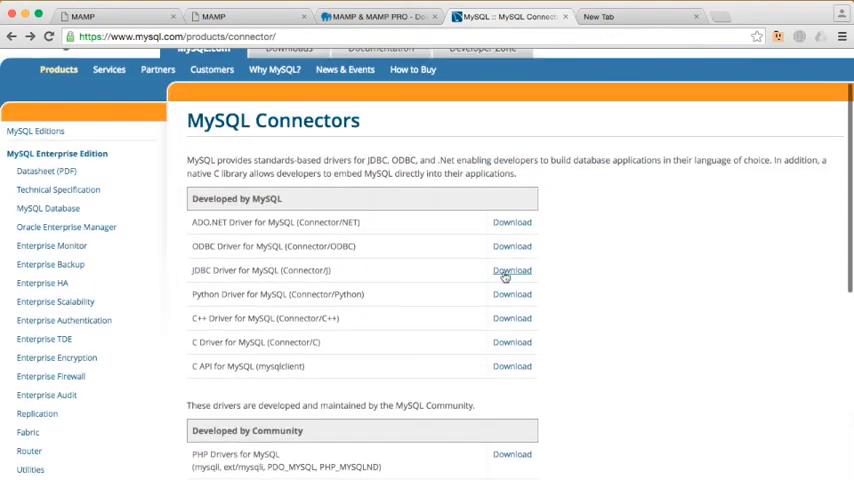
click(511, 270)
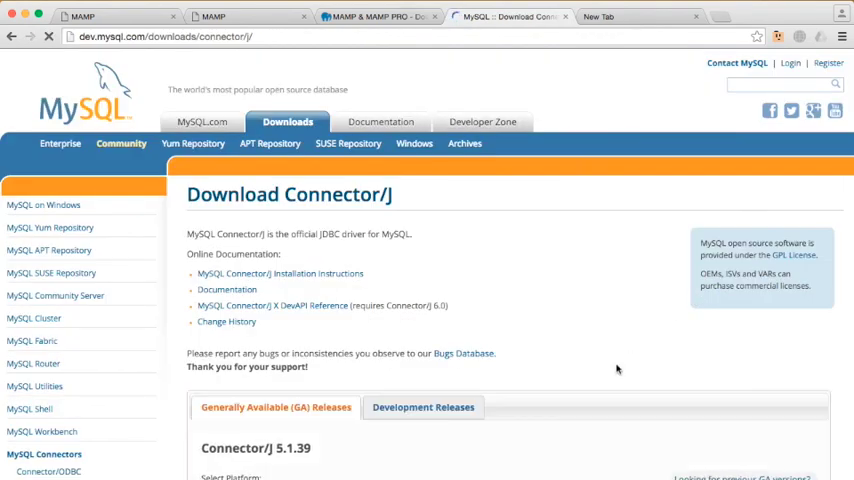
scroll(down, 3)
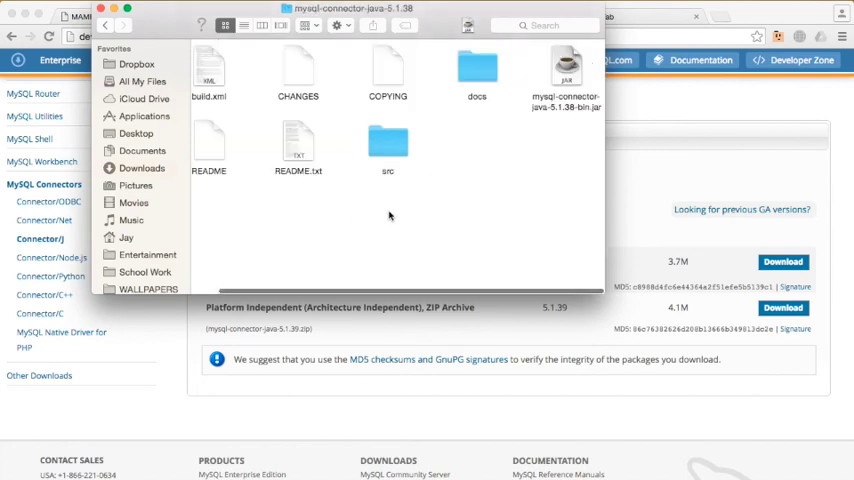
click(566, 62)
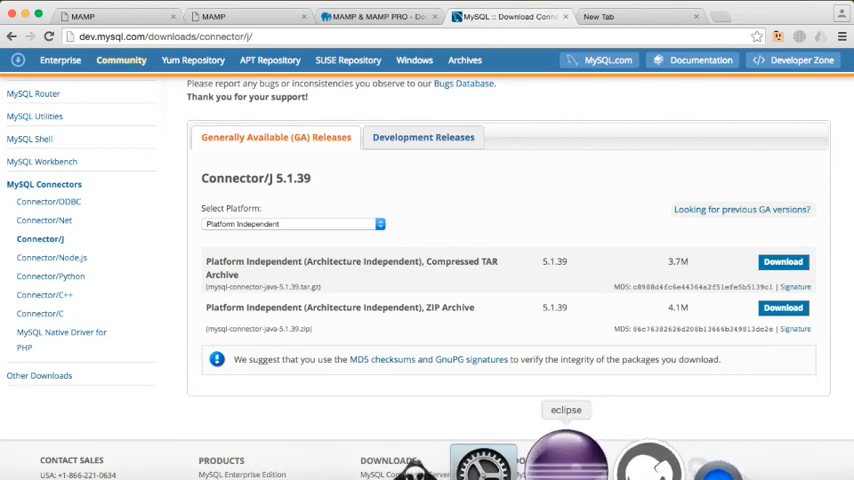
Step: Bring Eclipse forward and select the Mysql project's lib folder holding the connector jar
click(563, 452)
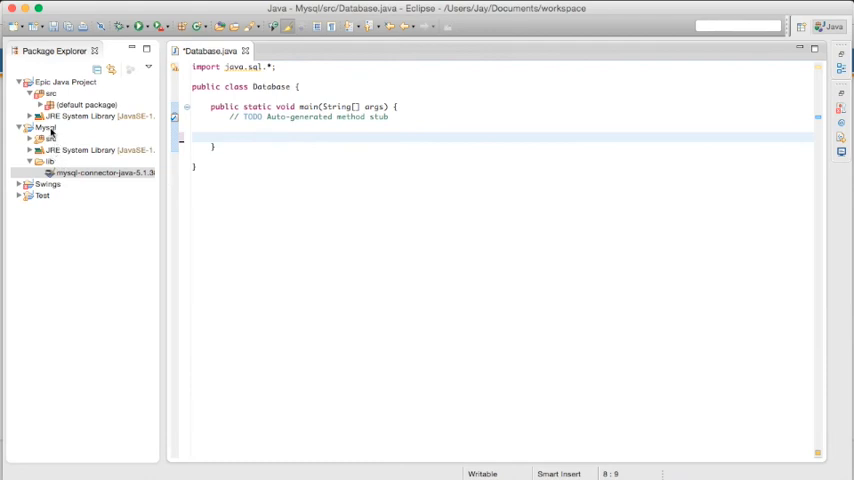
click(45, 127)
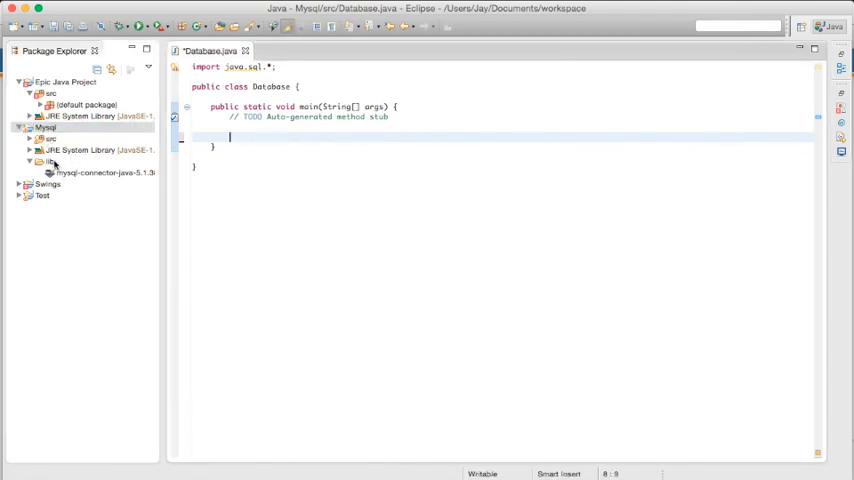
right_click(48, 161)
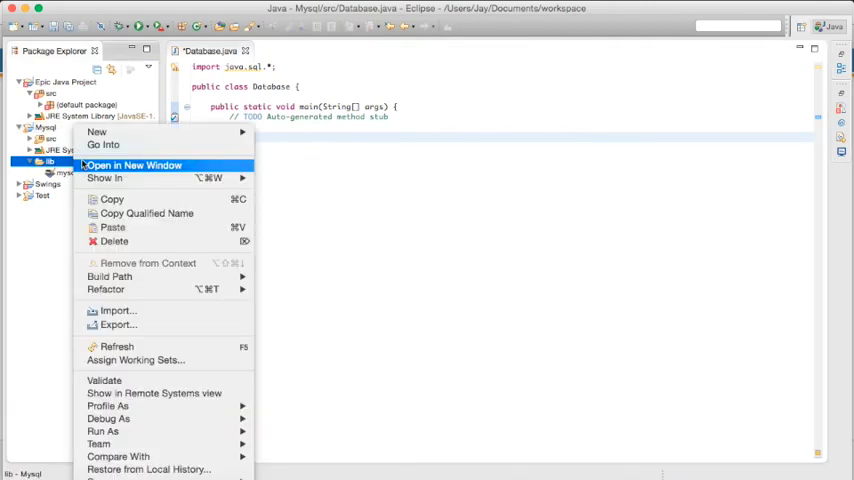
mouse_move(95, 131)
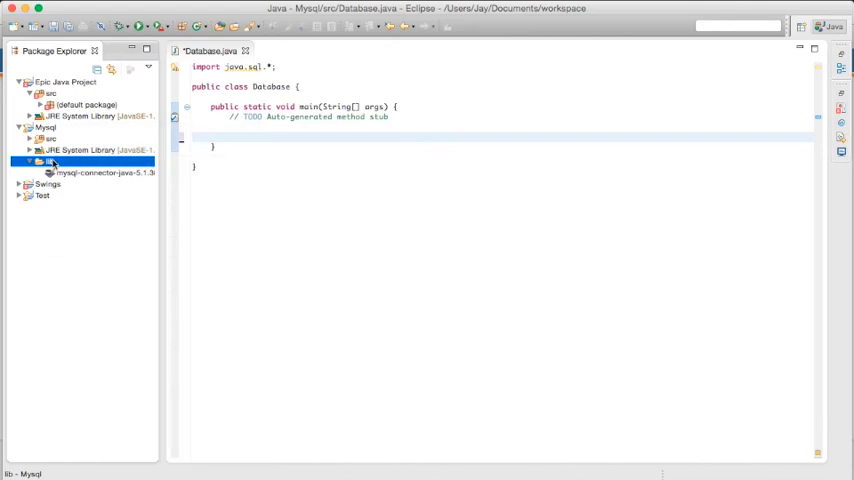
click(99, 172)
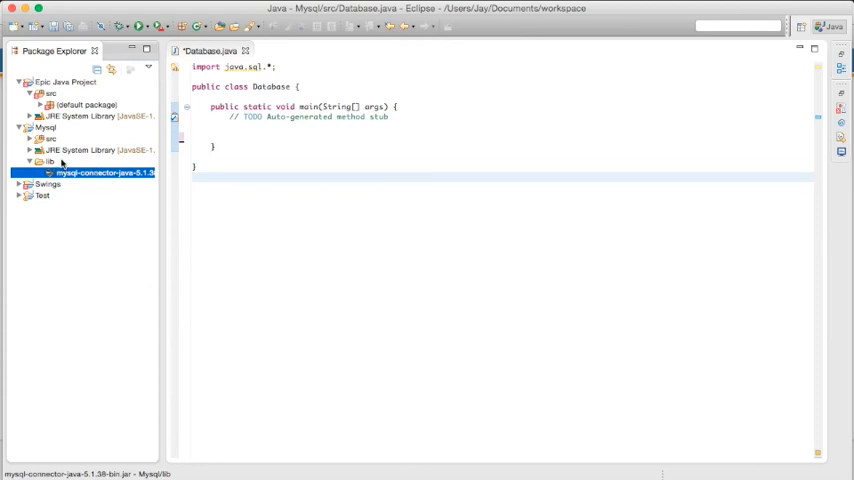
Step: Open the Mysql project's Java Build Path settings and choose to add workspace jars
right_click(100, 172)
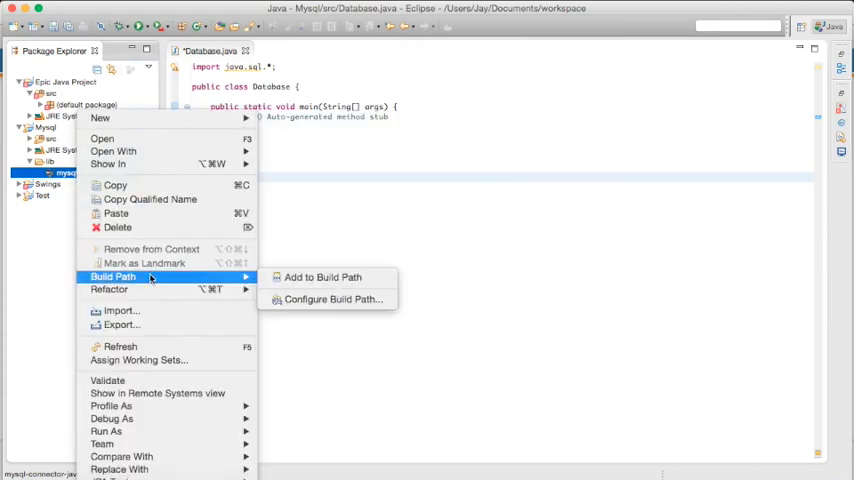
mouse_move(333, 299)
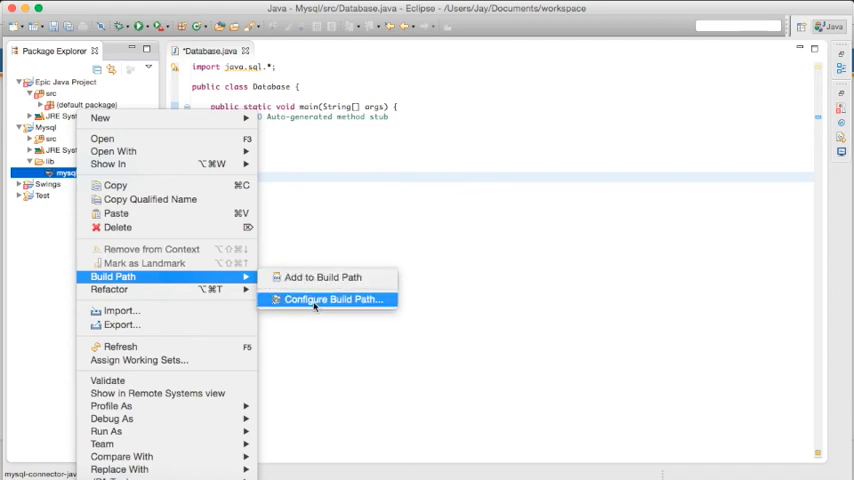
click(333, 299)
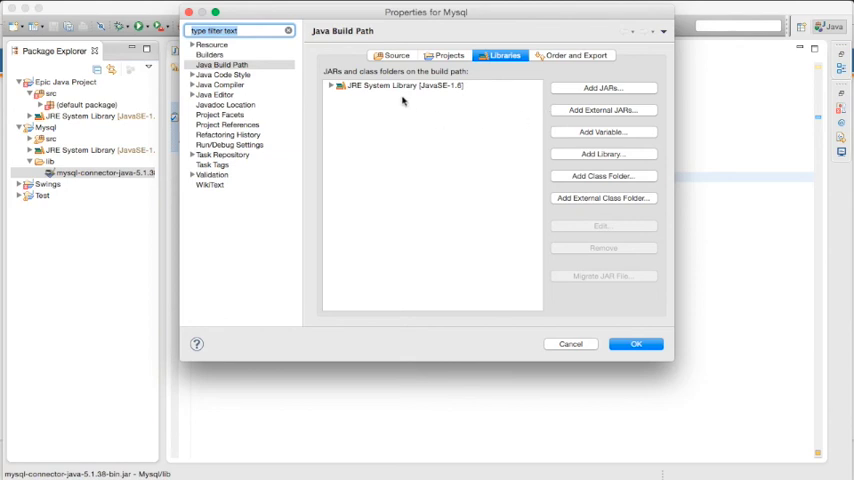
click(399, 99)
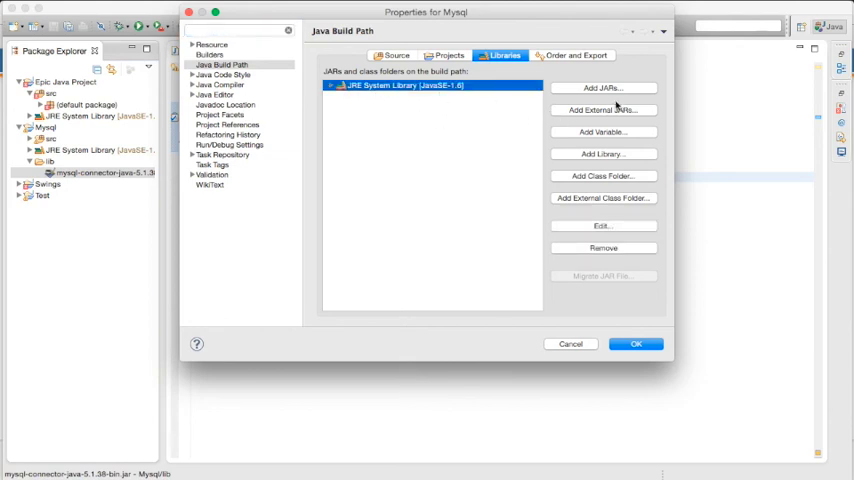
click(611, 88)
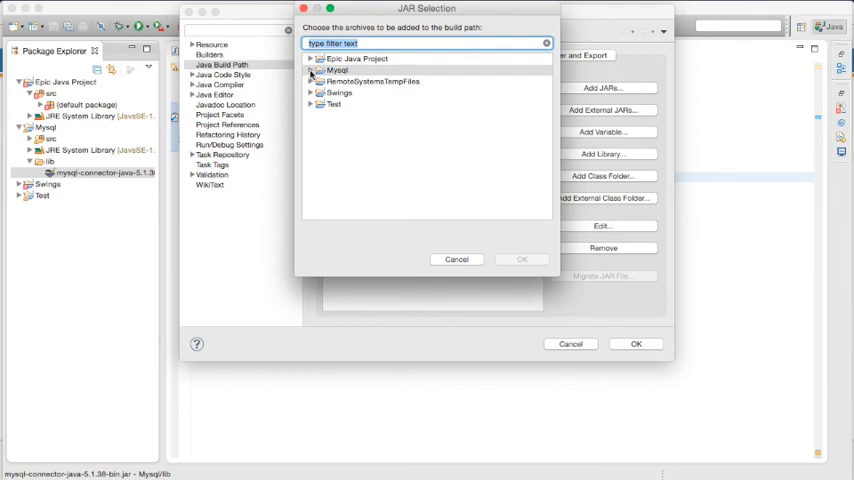
Step: Pick mysql-connector-java-5.1.38-bin.jar from the lib folder and apply the change
click(305, 72)
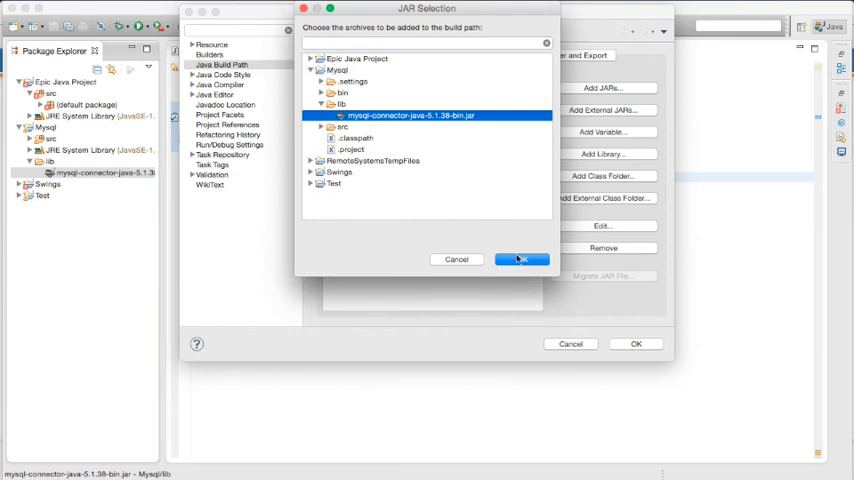
click(519, 259)
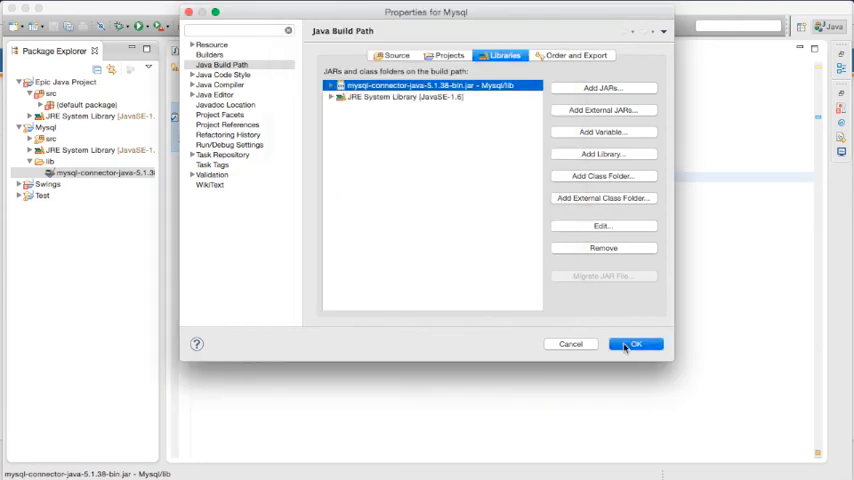
click(645, 343)
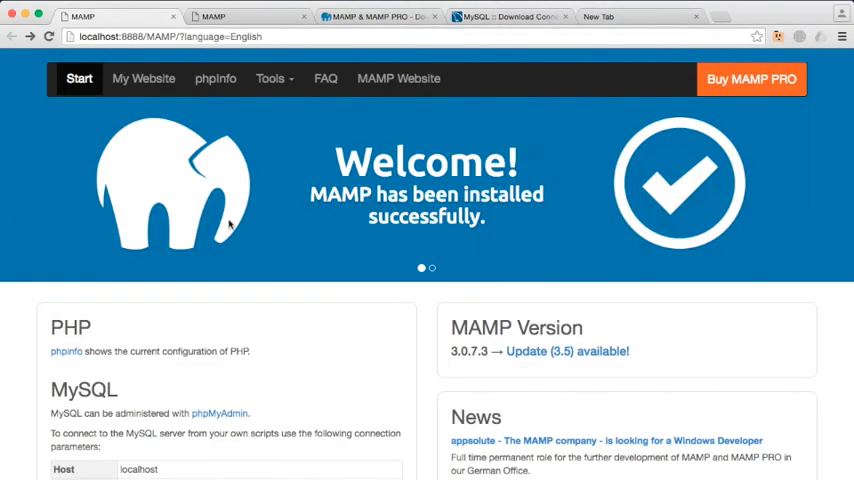
Step: Scroll the MAMP start page to the MySQL host localhost and port 8889 parameters
scroll(down, 3)
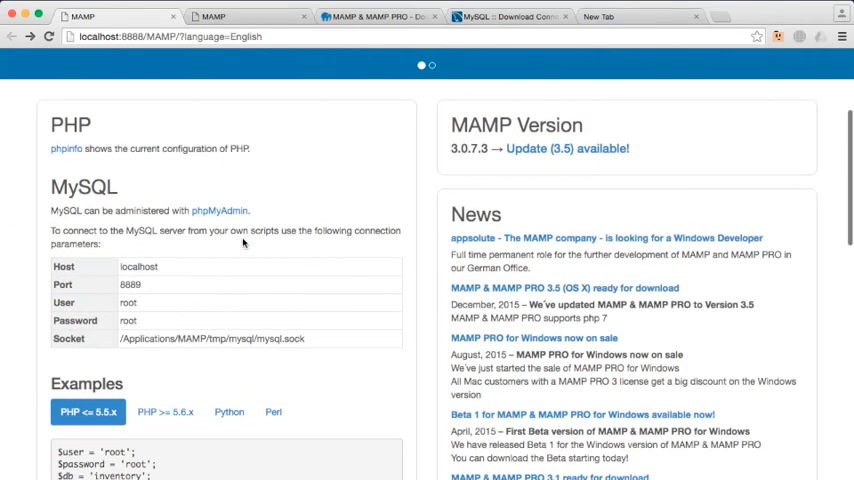
scroll(up, 3)
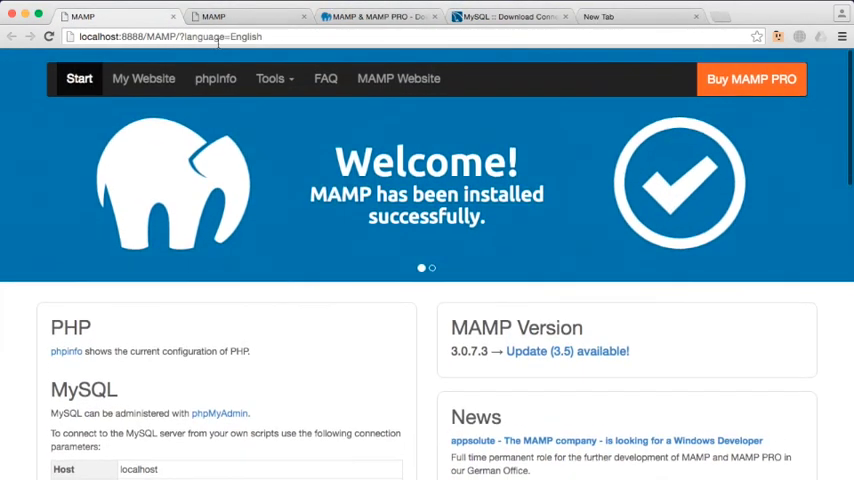
scroll(down, 3)
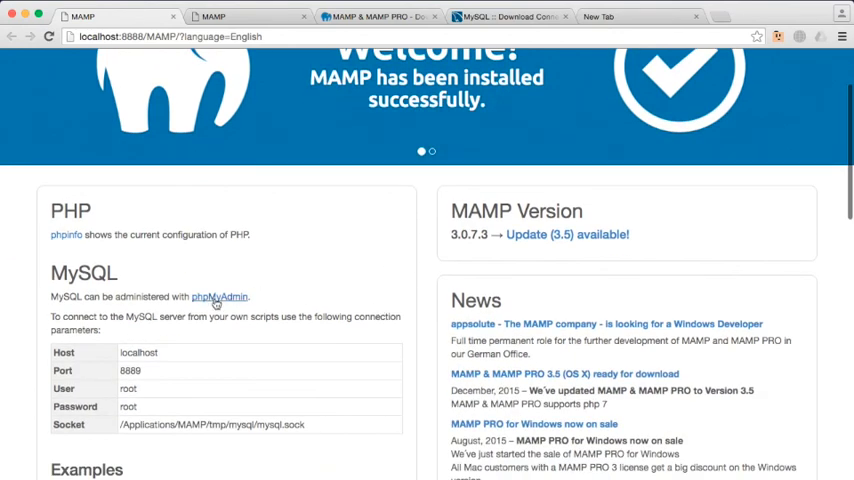
Step: Open phpMyAdmin, then the demo database and its employees table
click(218, 296)
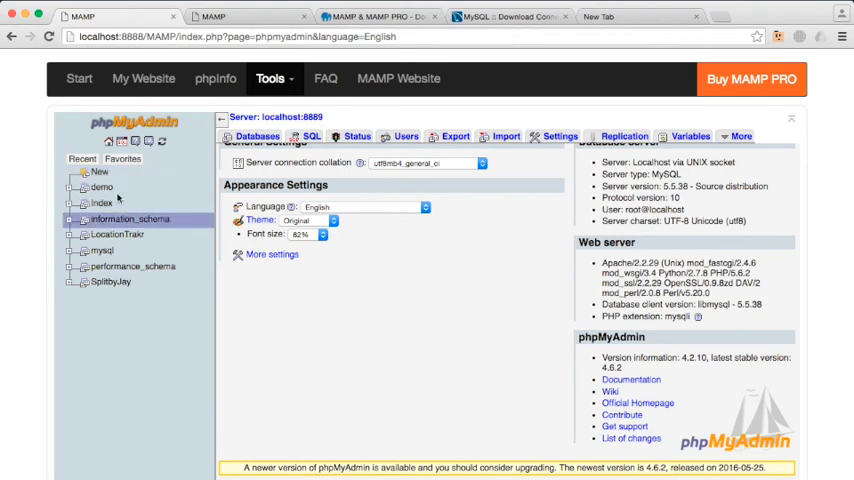
click(90, 187)
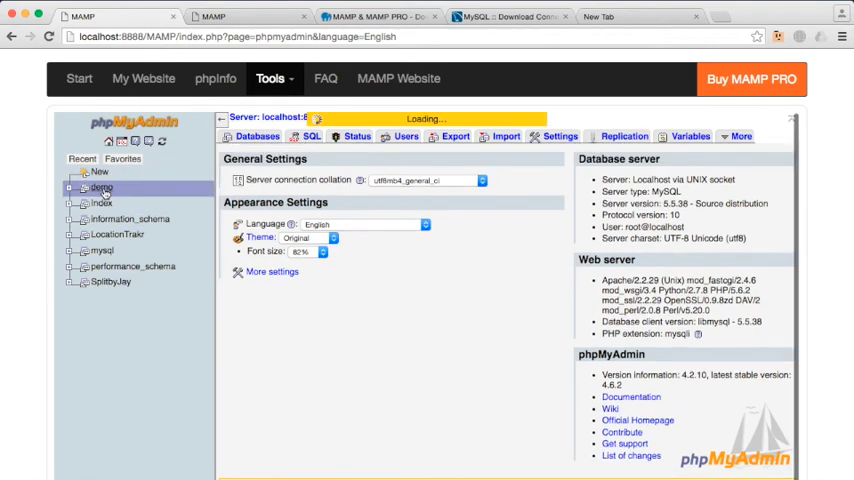
click(97, 188)
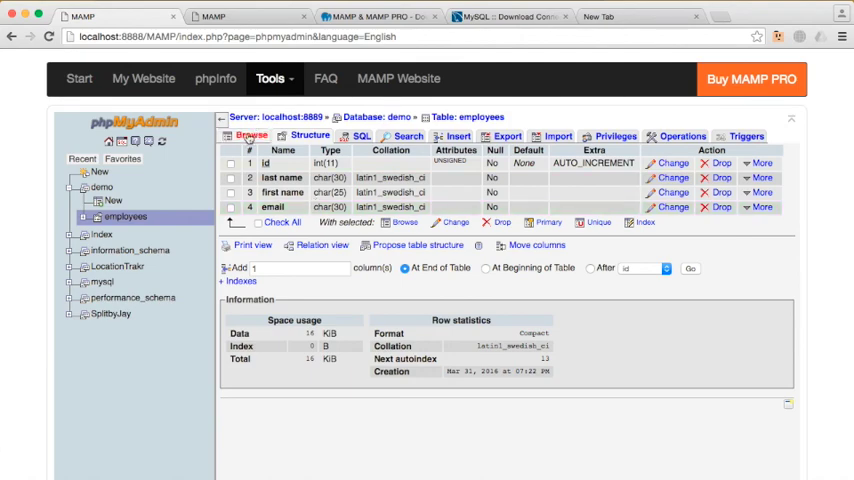
Step: Browse the eleven employee rows, then open the Insert form
click(251, 135)
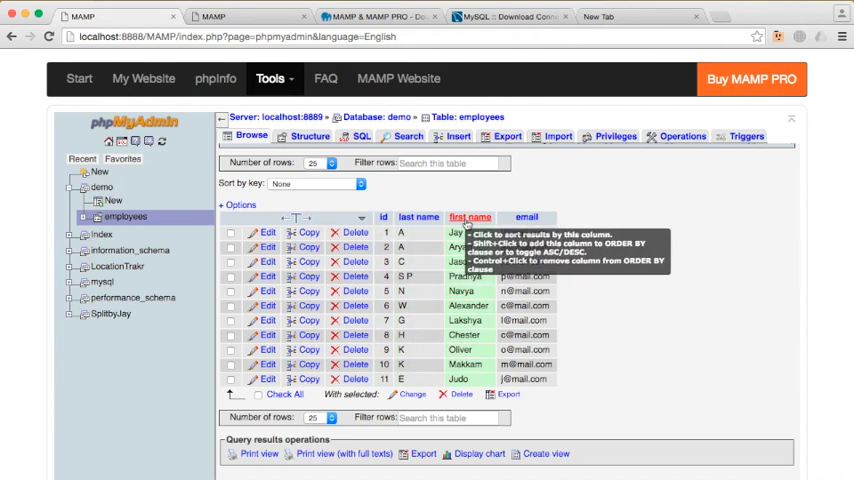
mouse_move(525, 217)
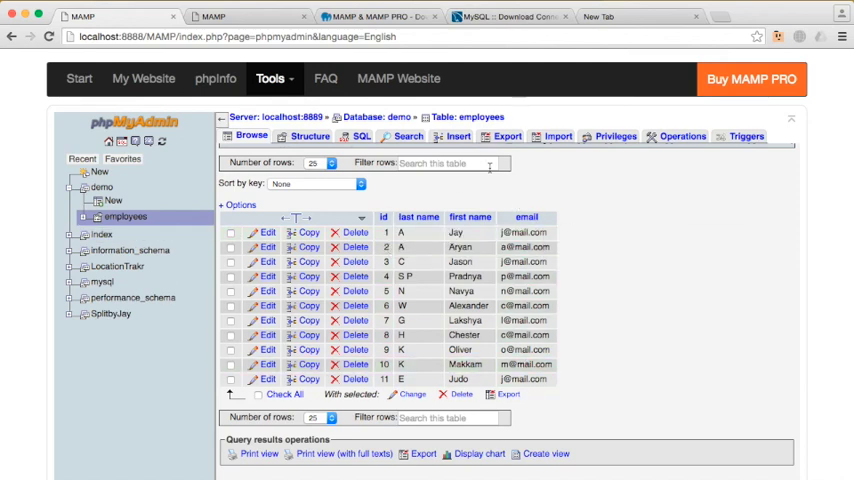
click(458, 136)
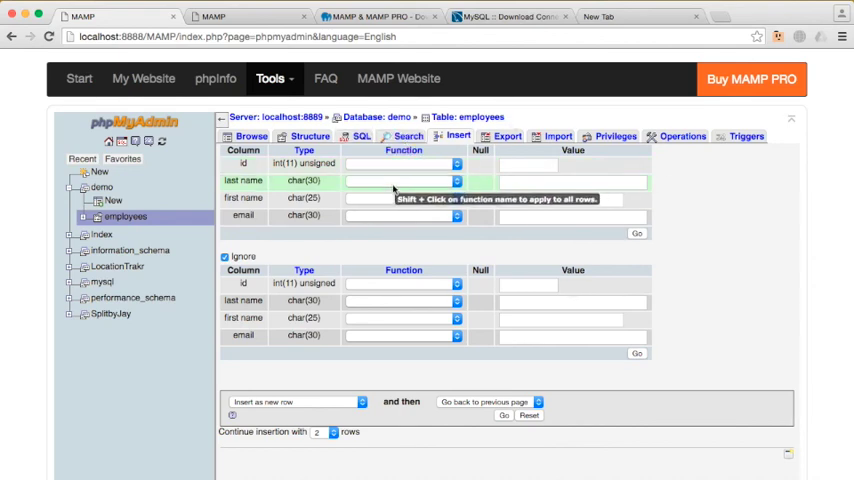
click(571, 181)
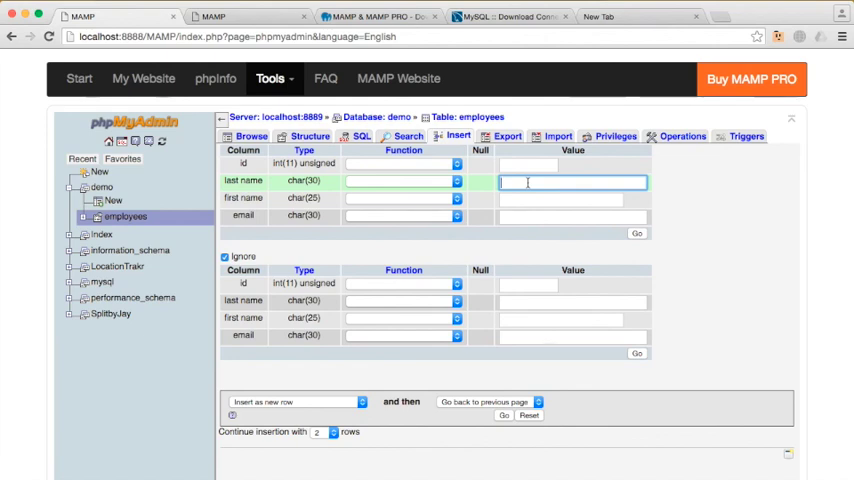
text(Test)
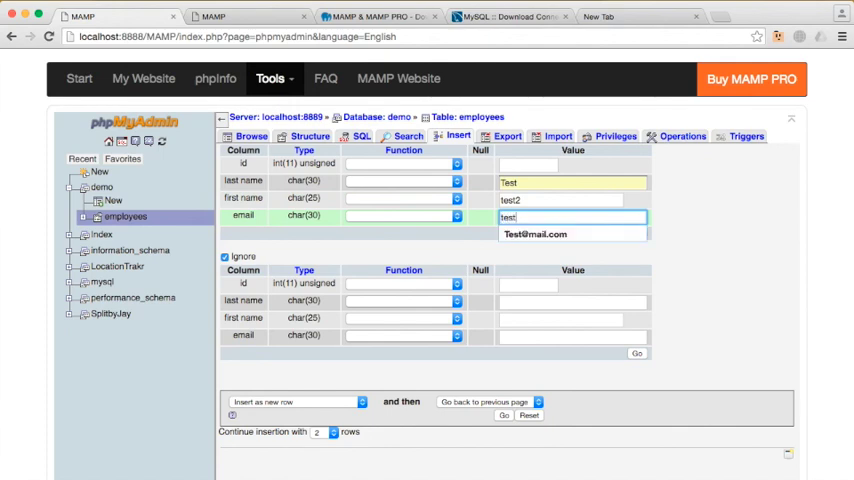
text(test@mail.com)
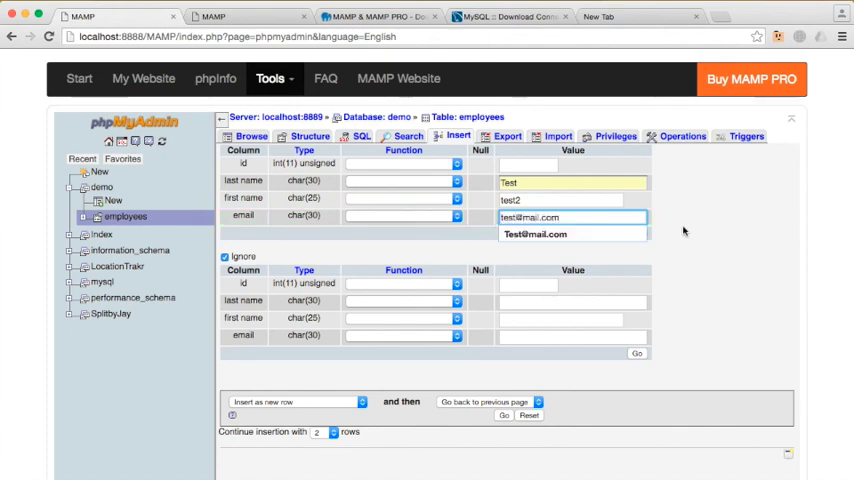
click(636, 233)
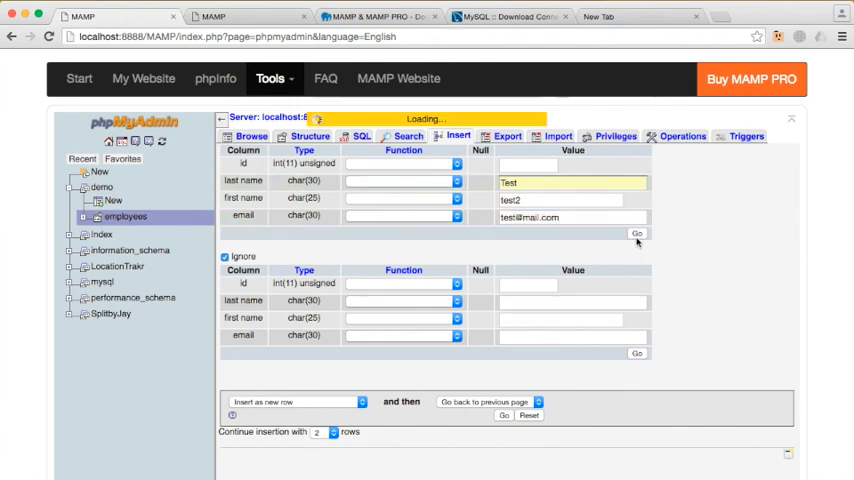
click(637, 233)
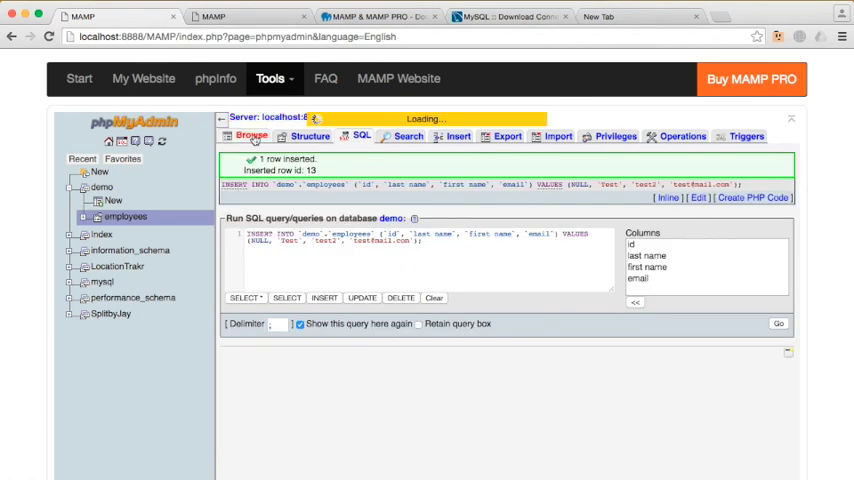
Step: Browse the employees table and delete the test row 13, confirming the deletion
click(251, 136)
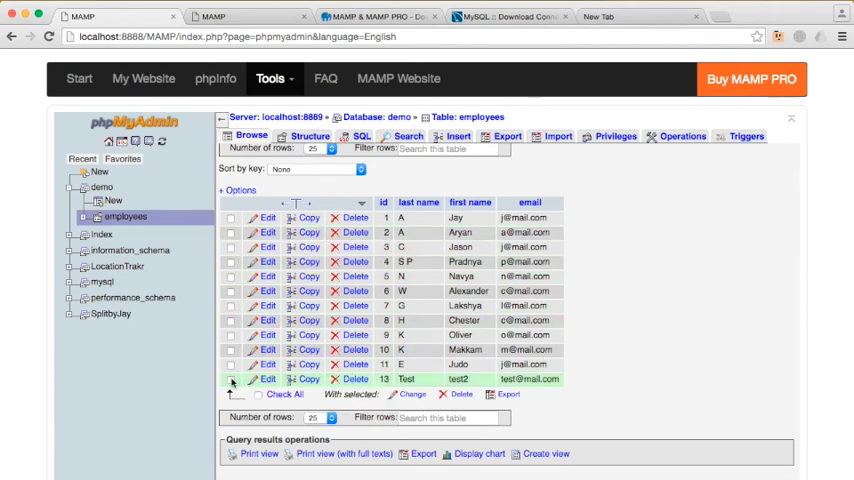
click(356, 382)
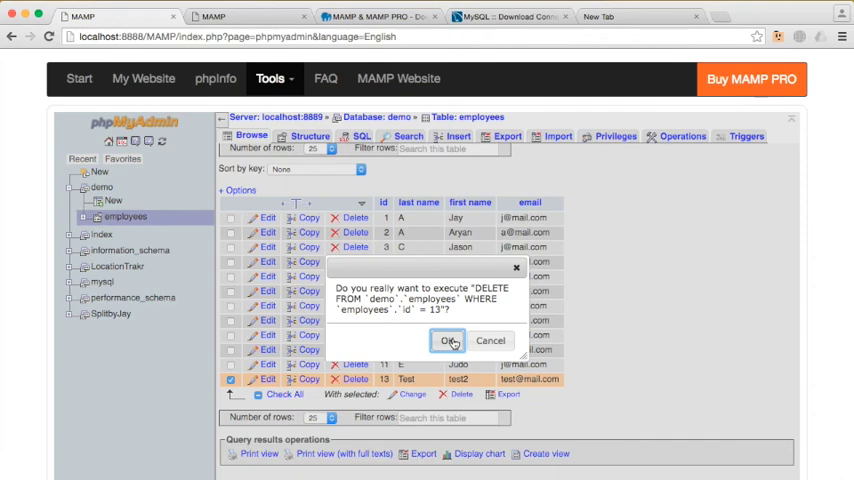
click(450, 340)
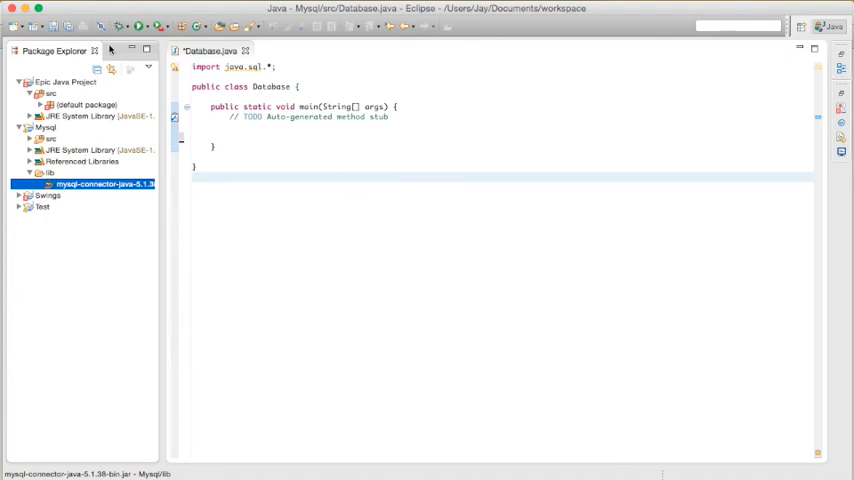
click(313, 135)
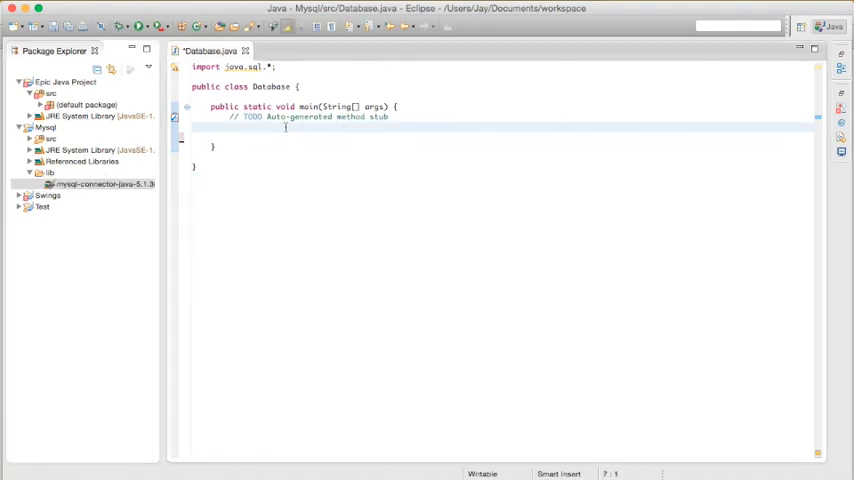
text(mysql-connector-java-5.1.38-bin.jar)
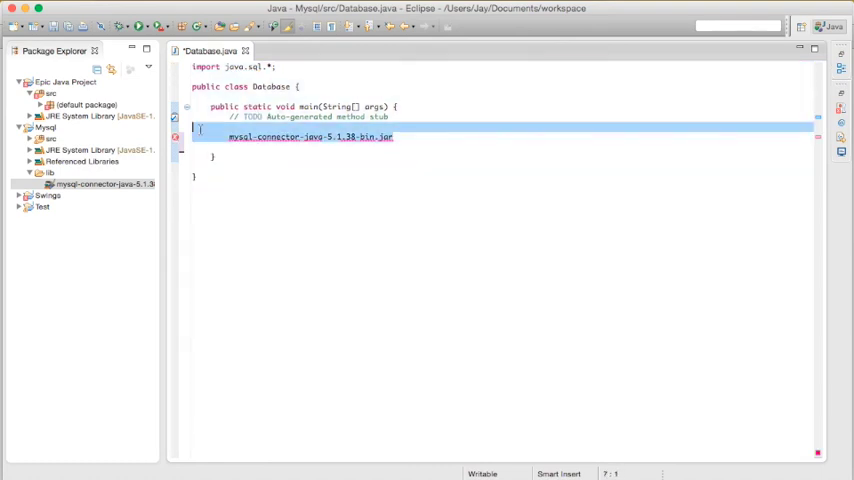
key(Delete)
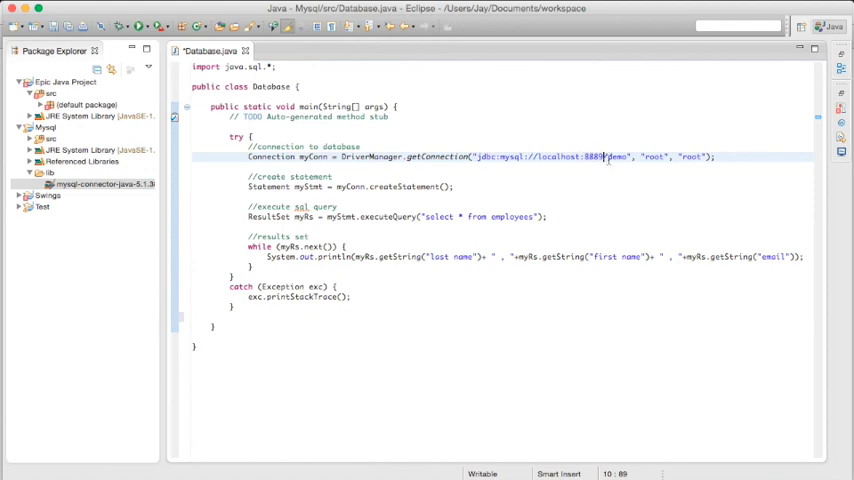
mouse_move(592, 455)
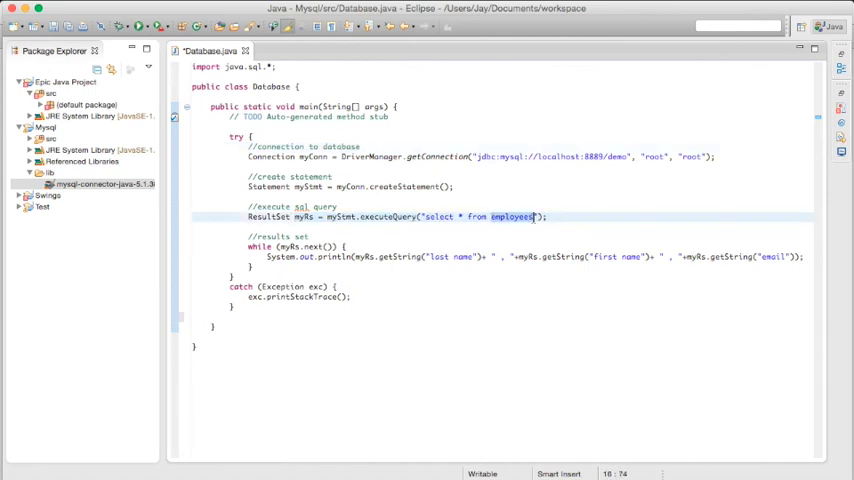
mouse_move(369, 460)
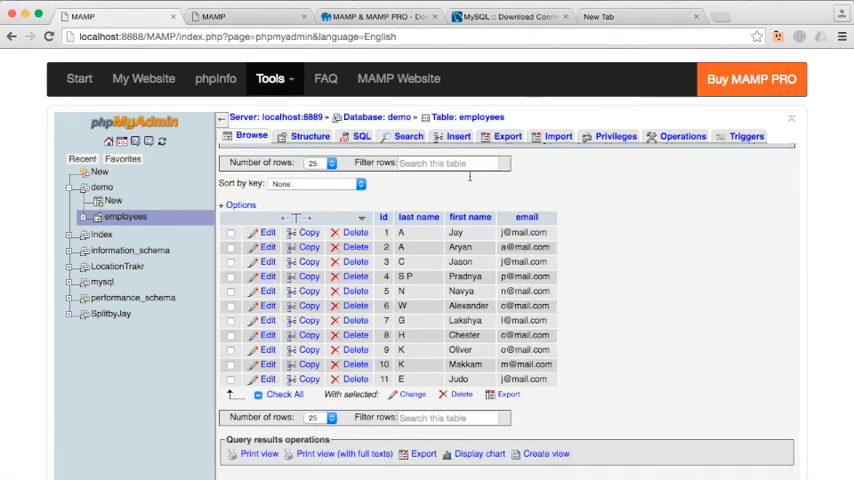
mouse_move(418, 217)
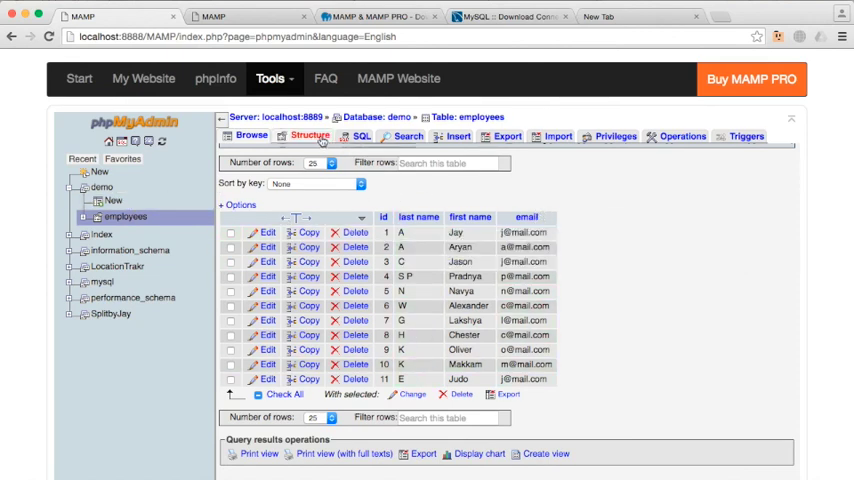
Step: Review the employees table's column structure in phpMyAdmin to confirm the names used in the code
click(309, 136)
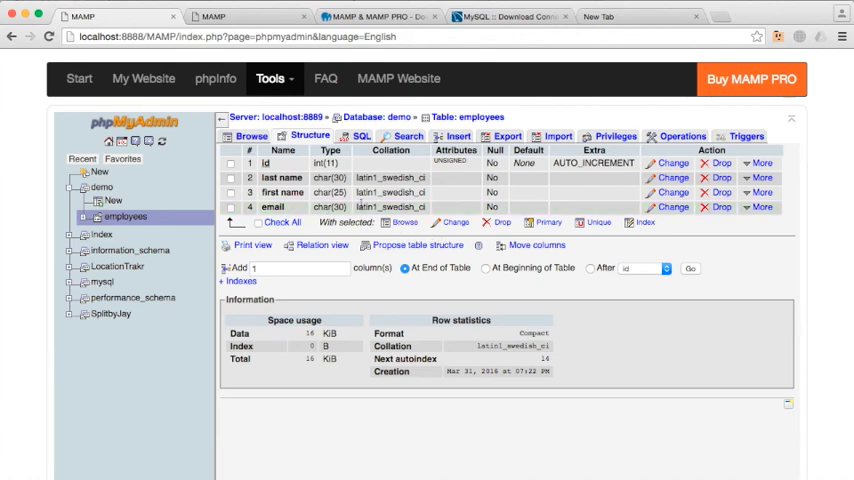
click(251, 136)
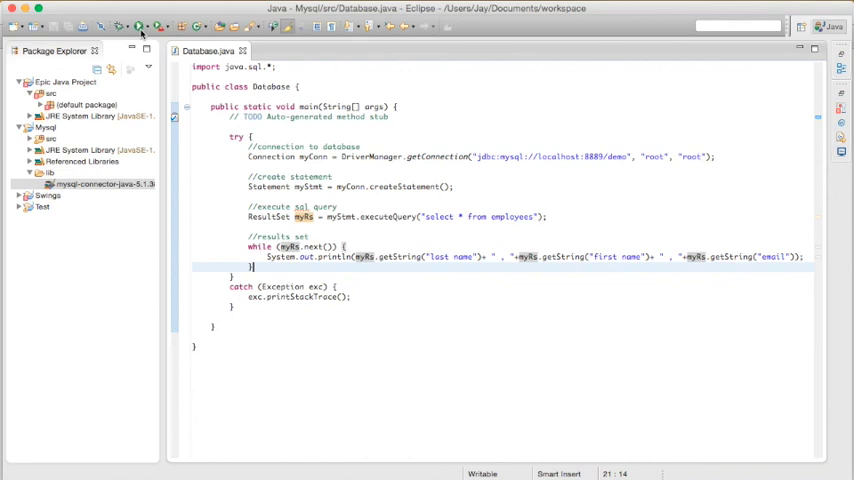
Step: Run Database.java to print all eleven employees' last names, first names and emails
click(138, 28)
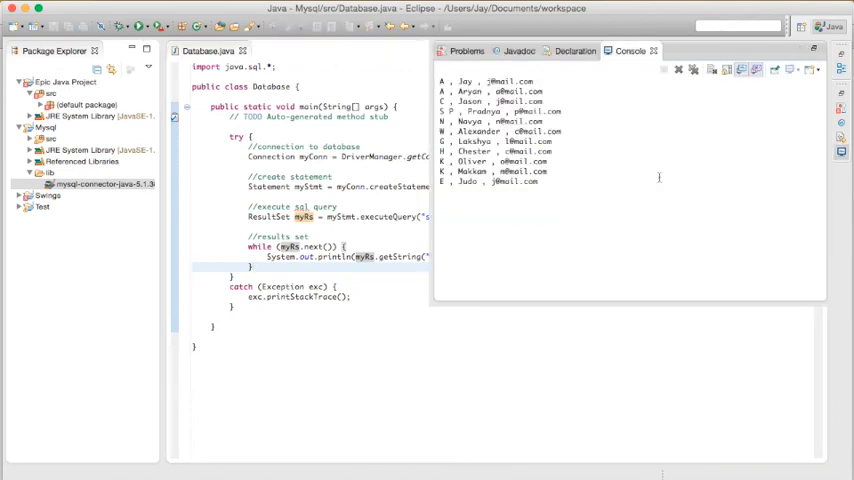